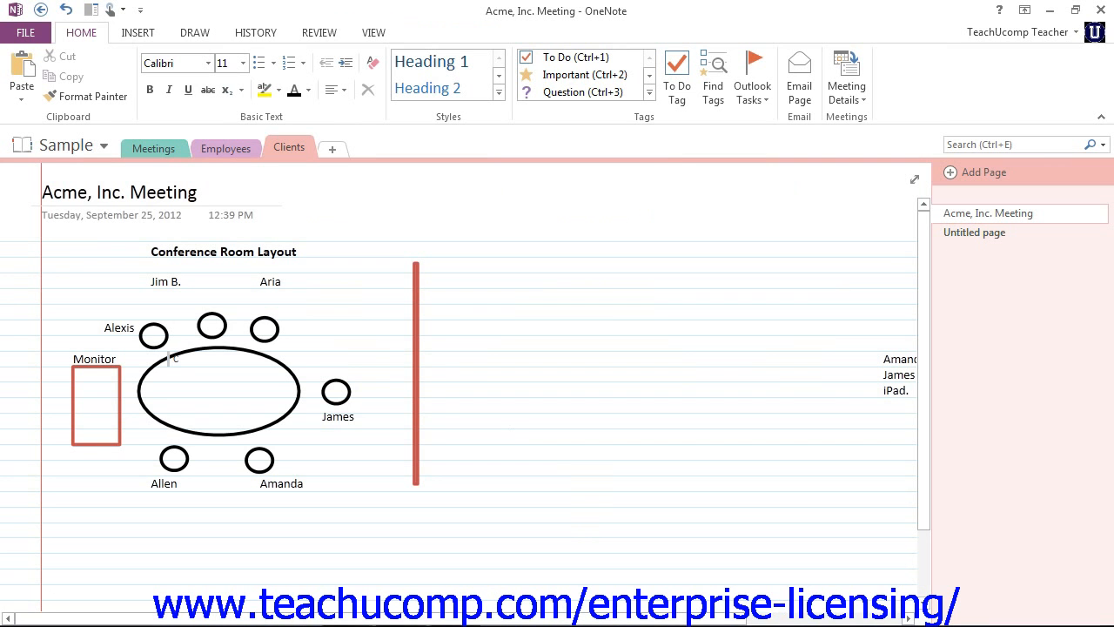
- Double-click 'Room' in the Conference Room Layout heading to select it and show the Mini Toolbar
click(509, 437)
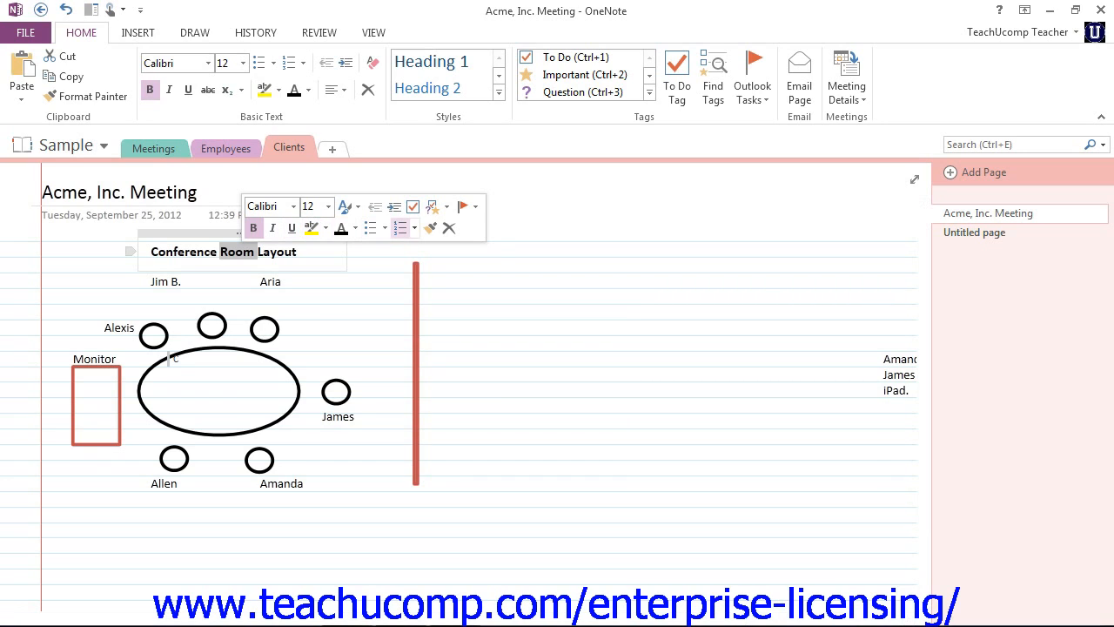
mouse_move(311, 227)
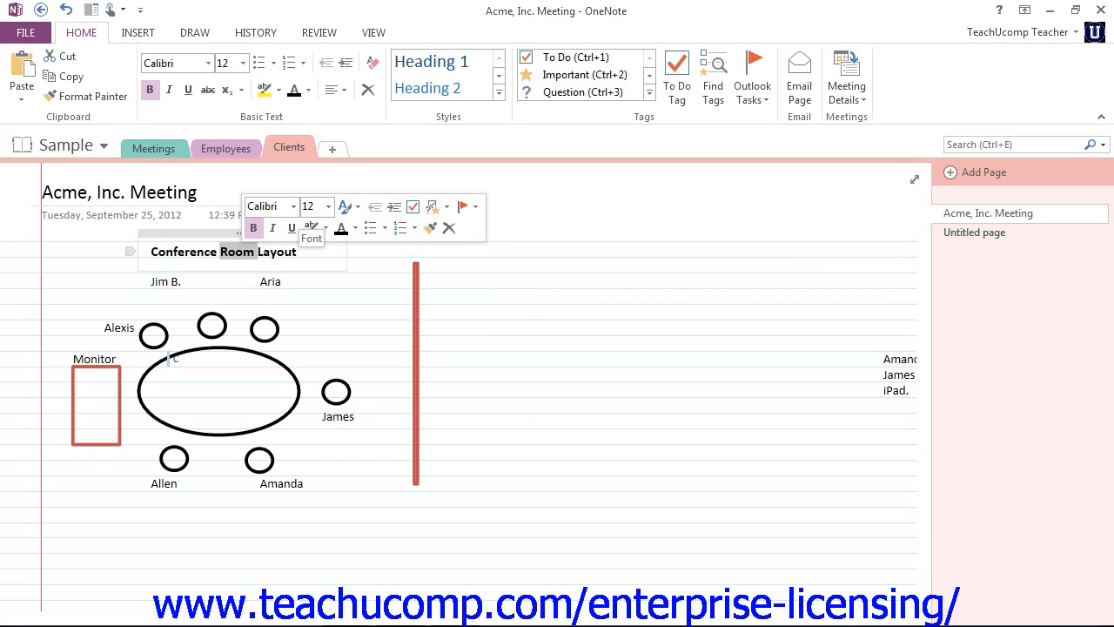
mouse_move(253, 227)
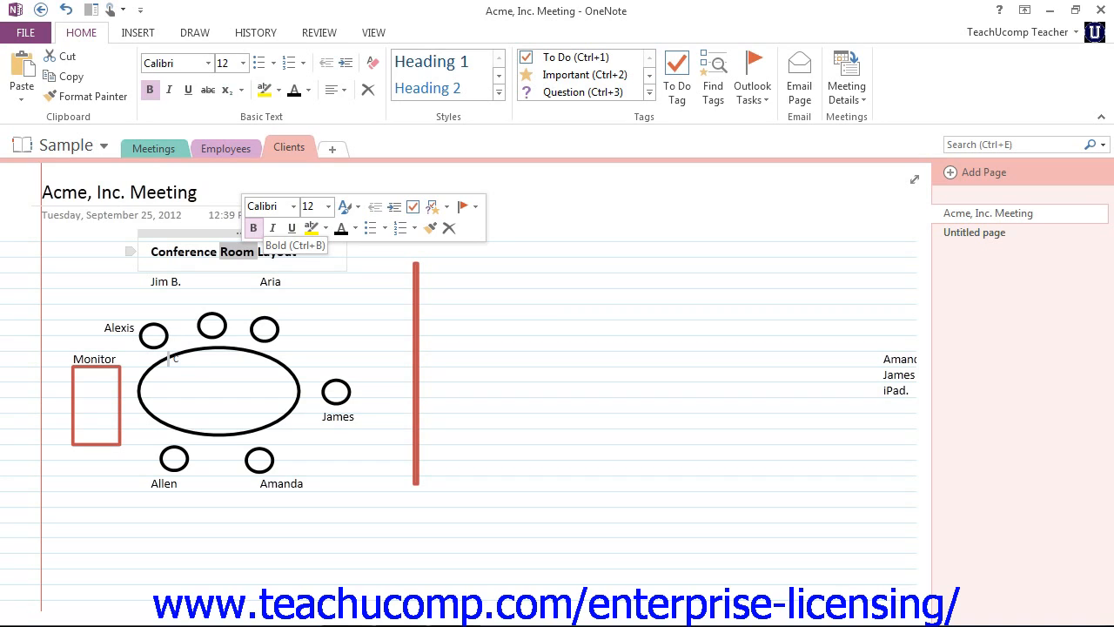
mouse_move(272, 227)
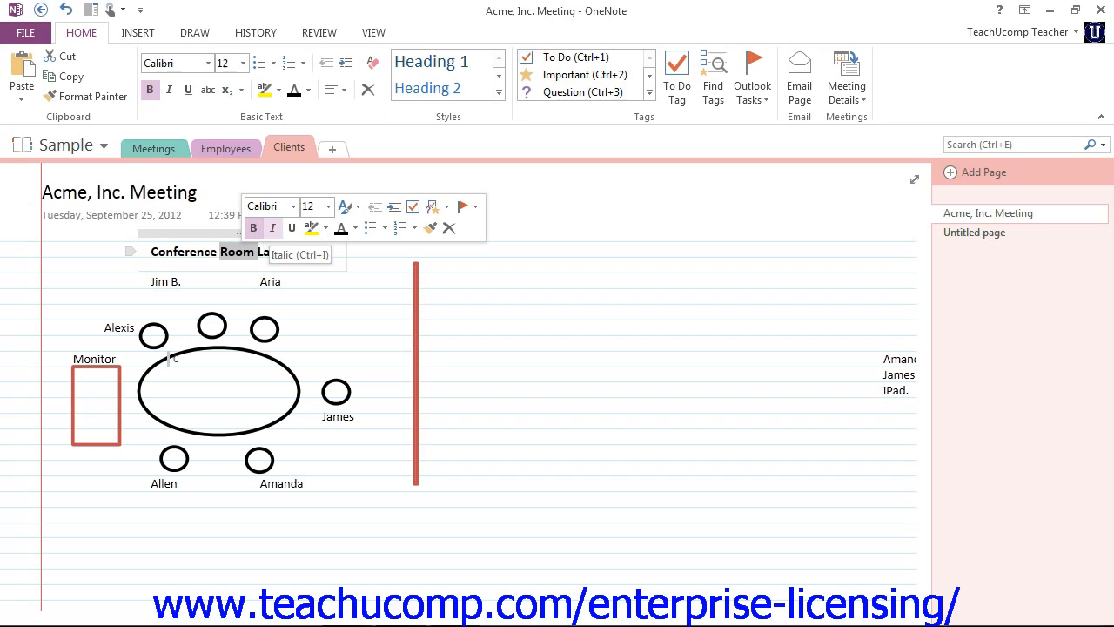